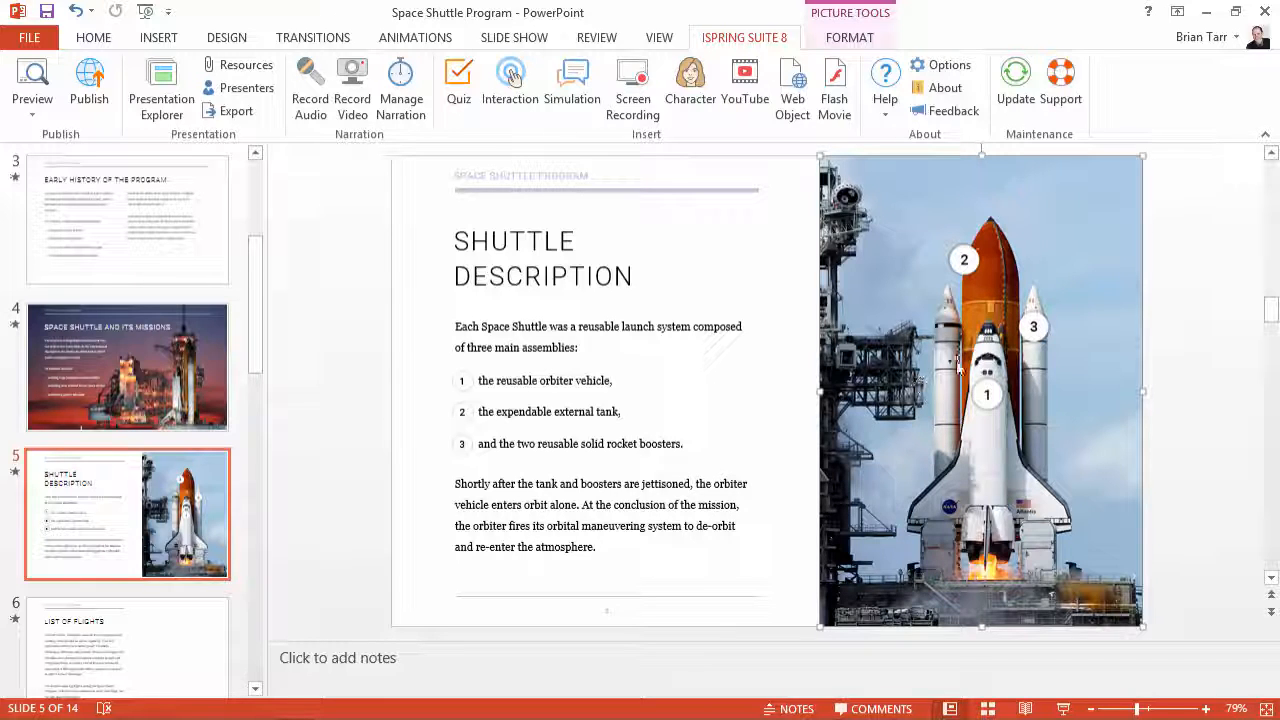
mouse_move(978, 284)
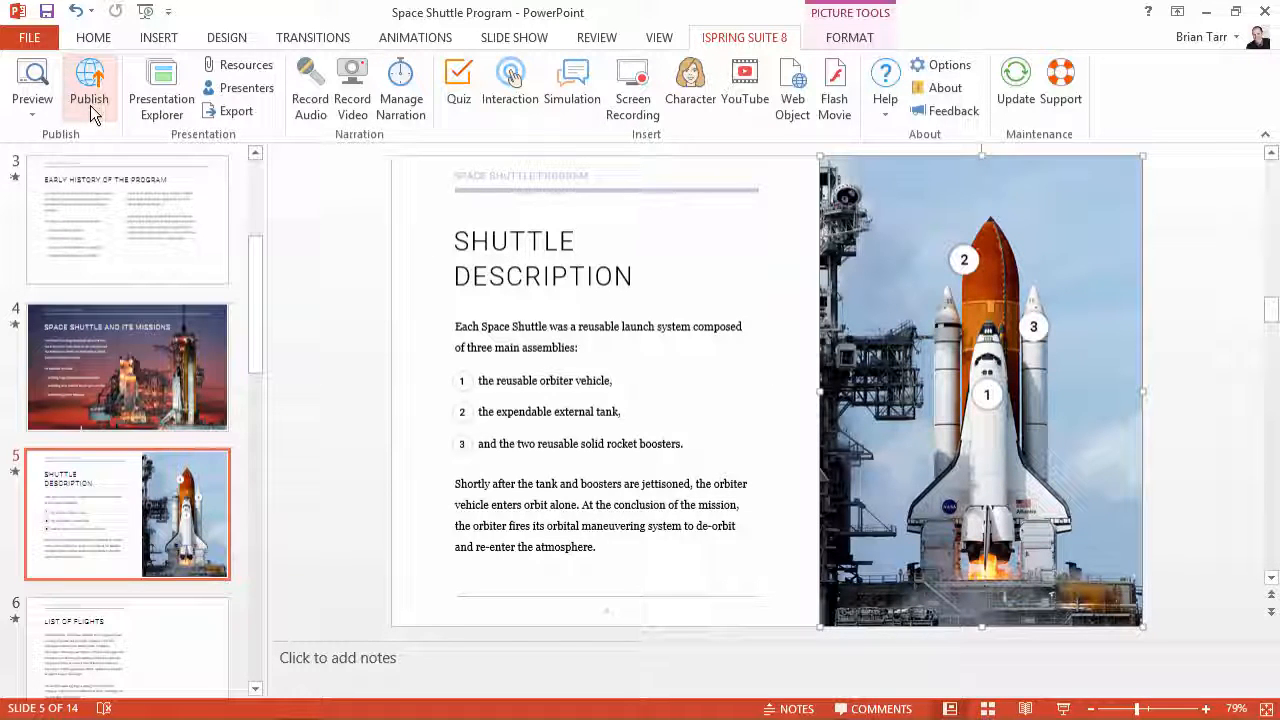
Step: Show the Compression settings of the Publish Presentation dialog for the Space Shuttle presentation
left_click(88, 84)
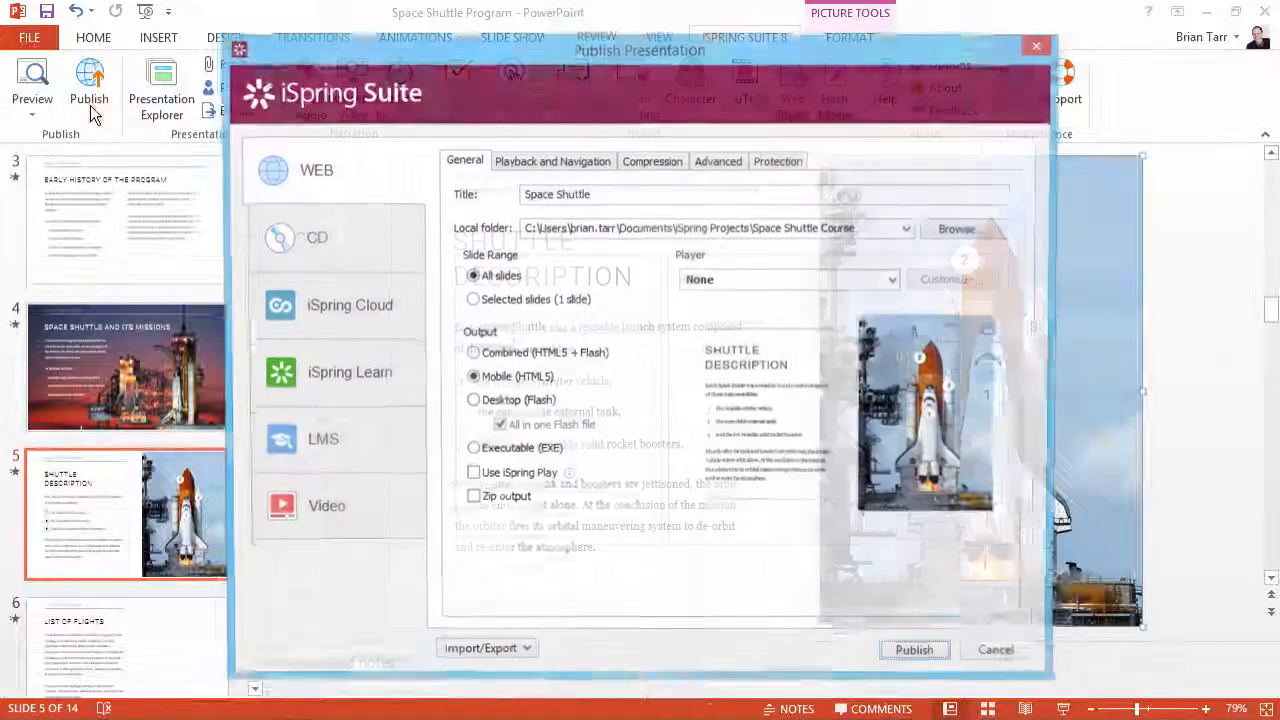
left_click(652, 160)
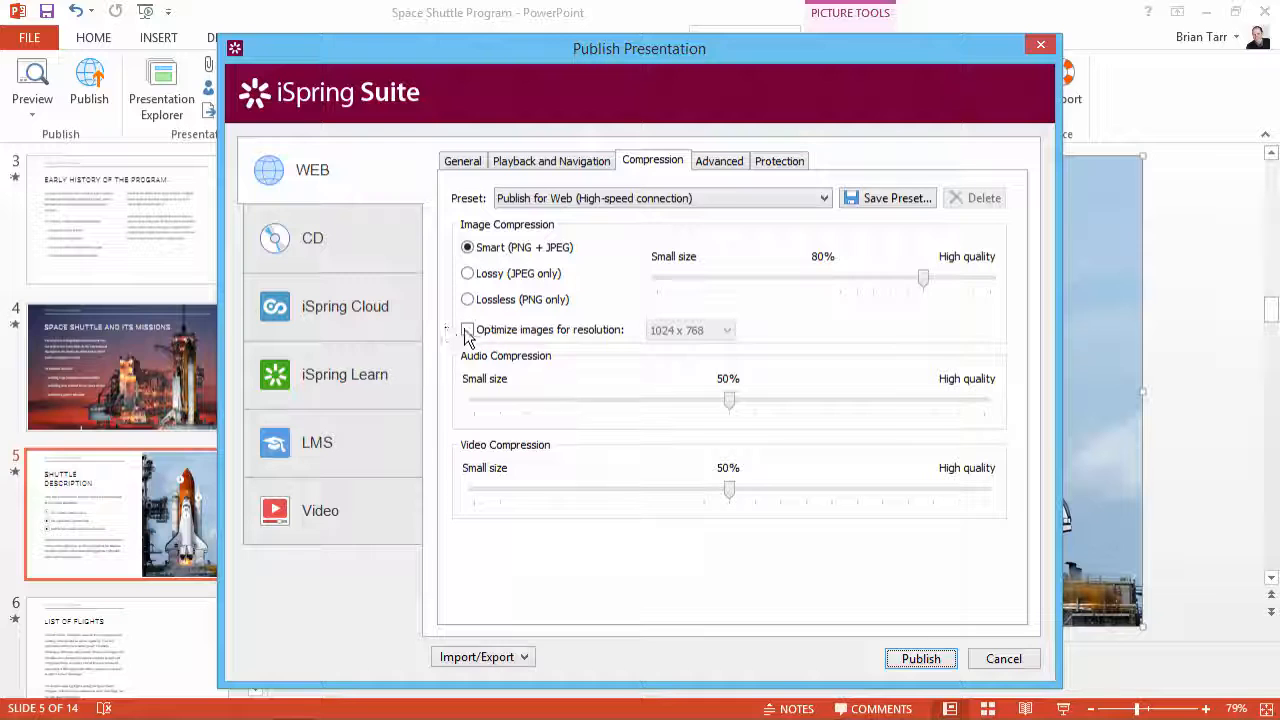
Step: Enable 'Optimize images for resolution' with a target of 1024 x 768, making the preset custom
left_click(468, 330)
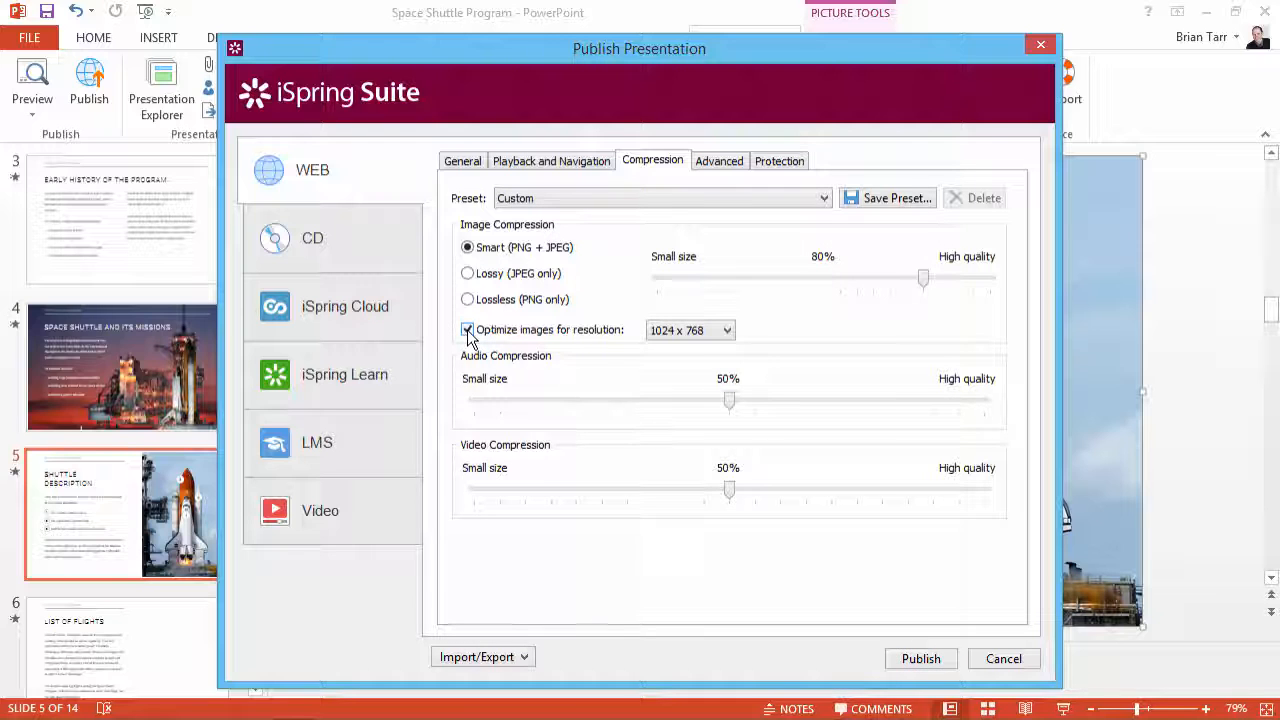
left_click(726, 330)
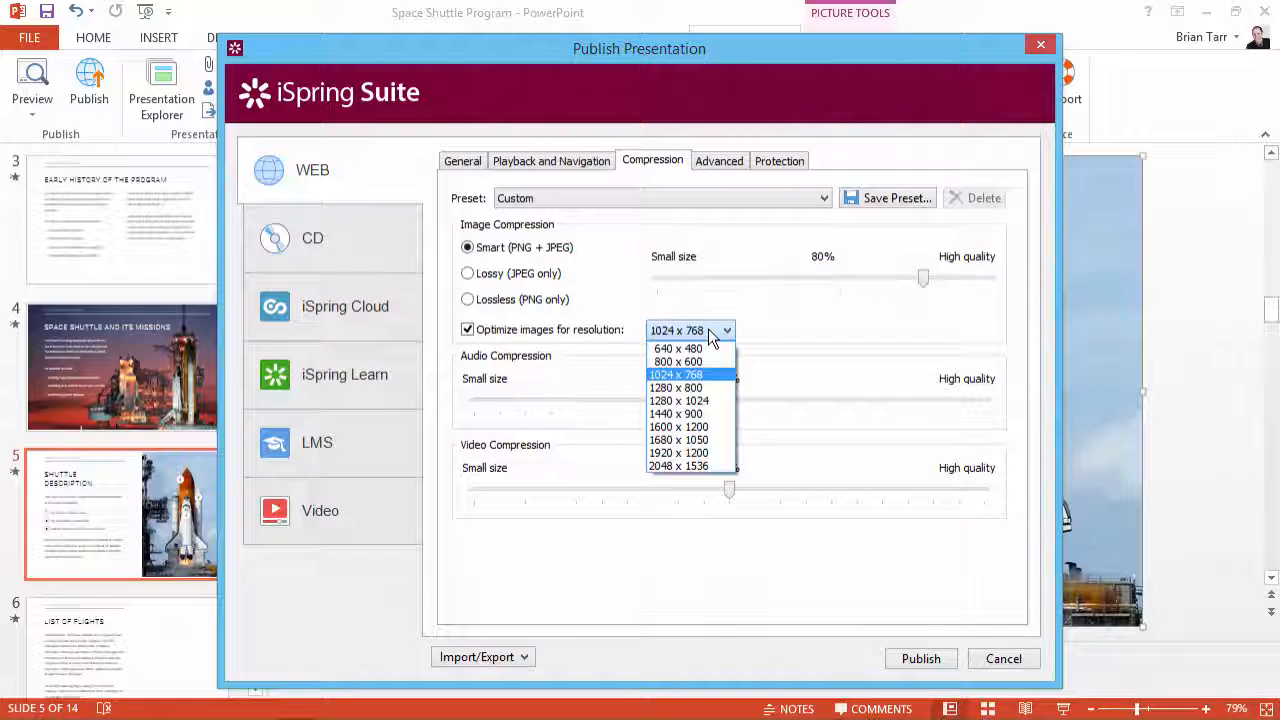
left_click(676, 374)
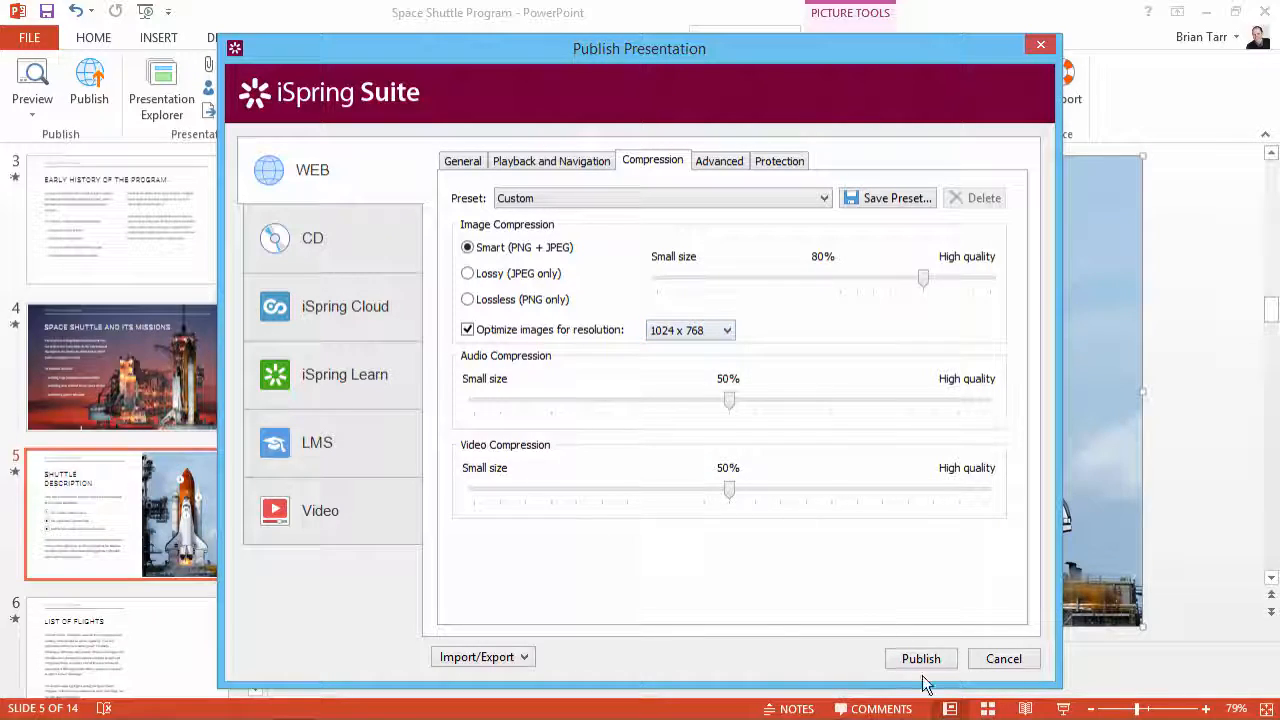